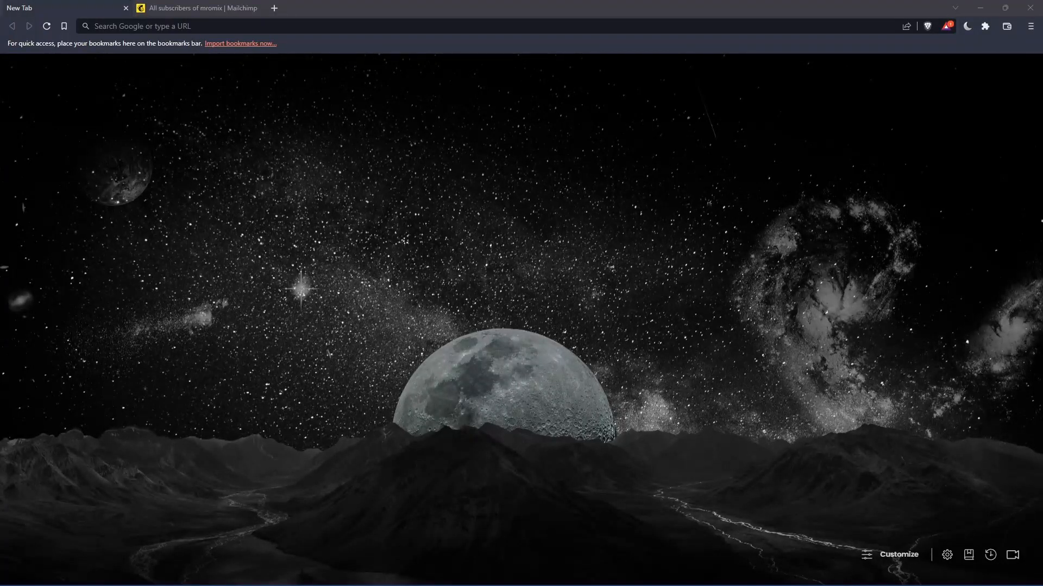
{"action": "mouse_move", "coordinate": [371, 265]}
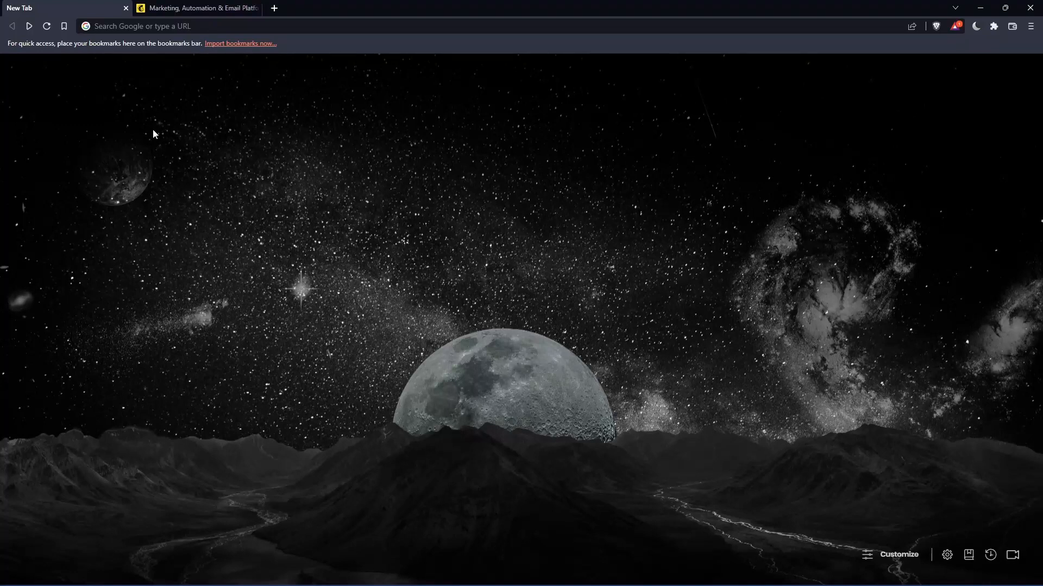
{"action": "mouse_move", "coordinate": [485, 274]}
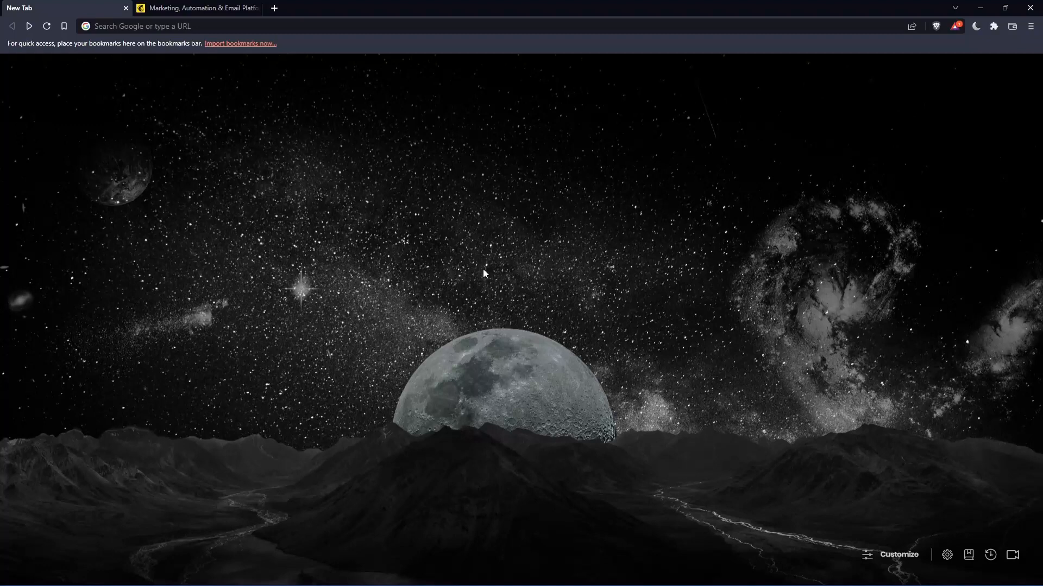
{"action": "mouse_move", "coordinate": [426, 96]}
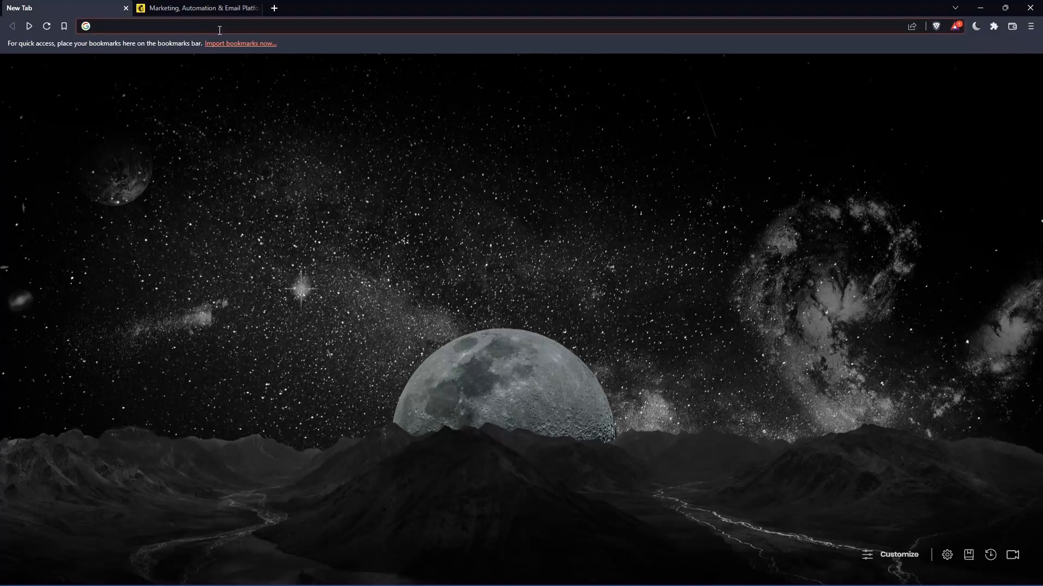
Go to mailchimp.com, view the login page, and return to the marketing homepage
{"action": "type", "text": "mailchimp.com"}
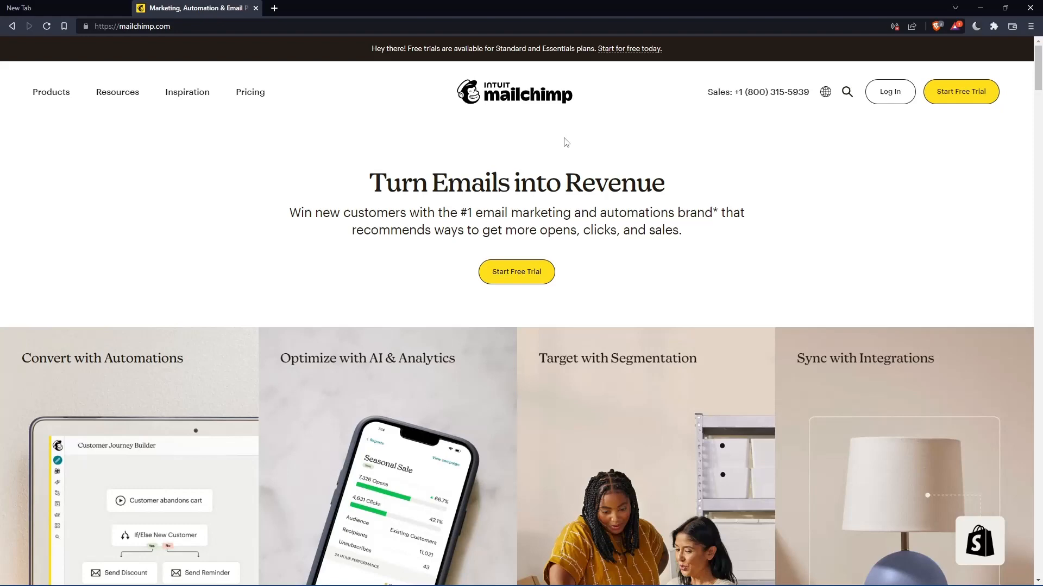
{"action": "mouse_move", "coordinate": [805, 196]}
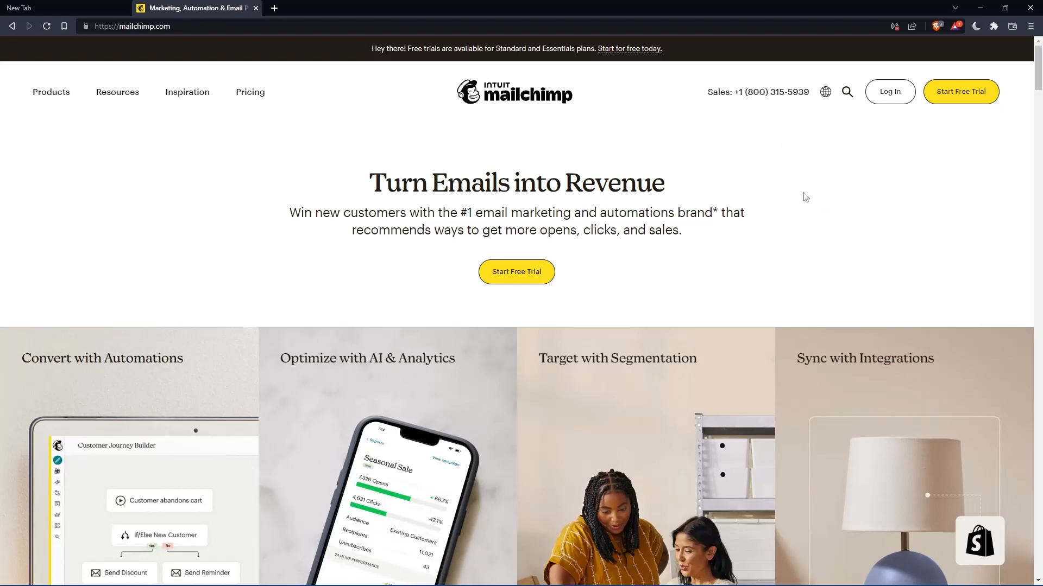
{"action": "left_click", "coordinate": [889, 91]}
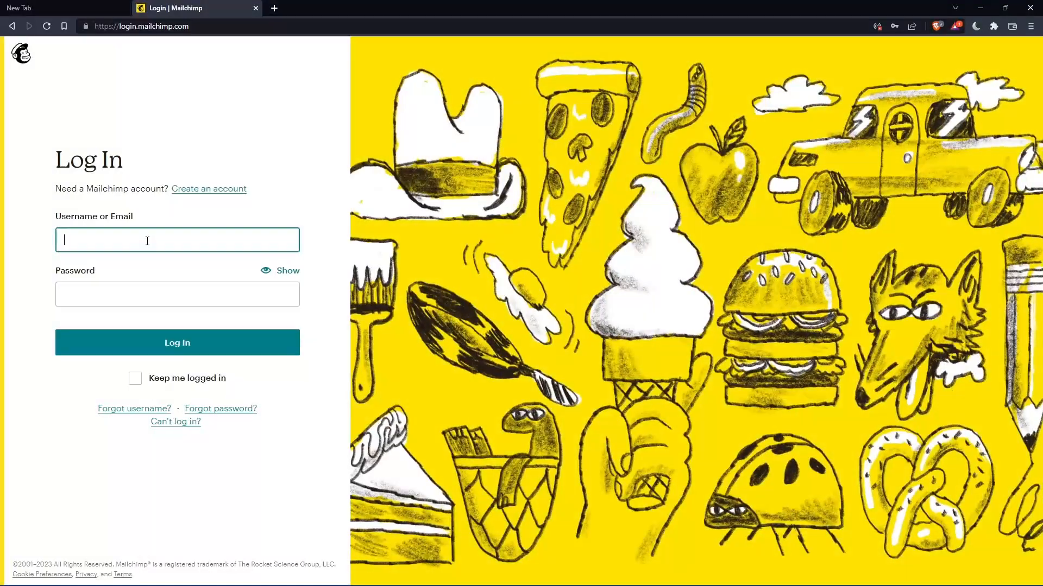
{"action": "left_click", "coordinate": [177, 295]}
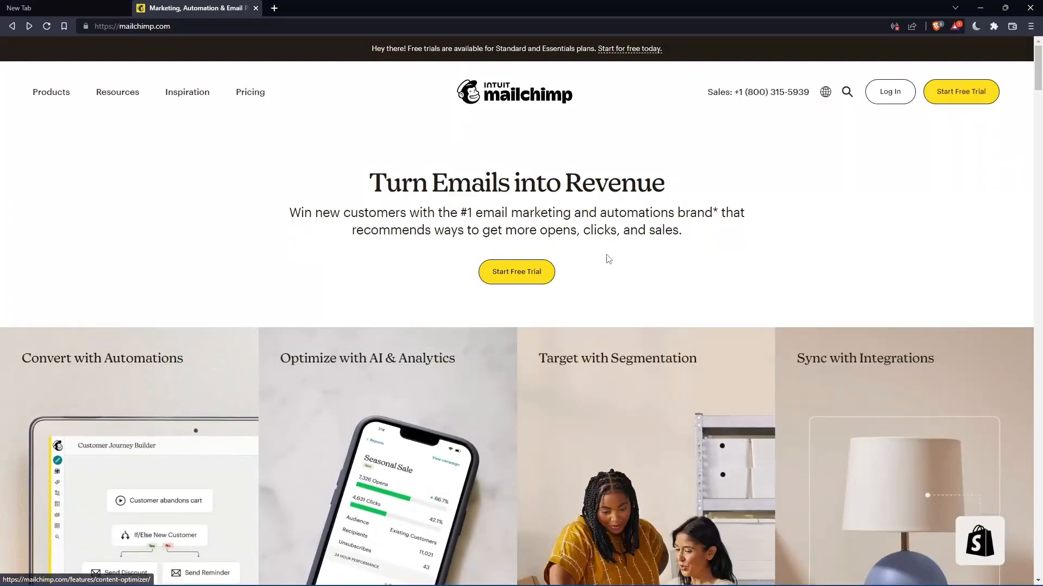
Scroll to the plans section and choose Sign Up Free under the Free plan
{"action": "scroll", "scroll_direction": "down", "scroll_amount": 3}
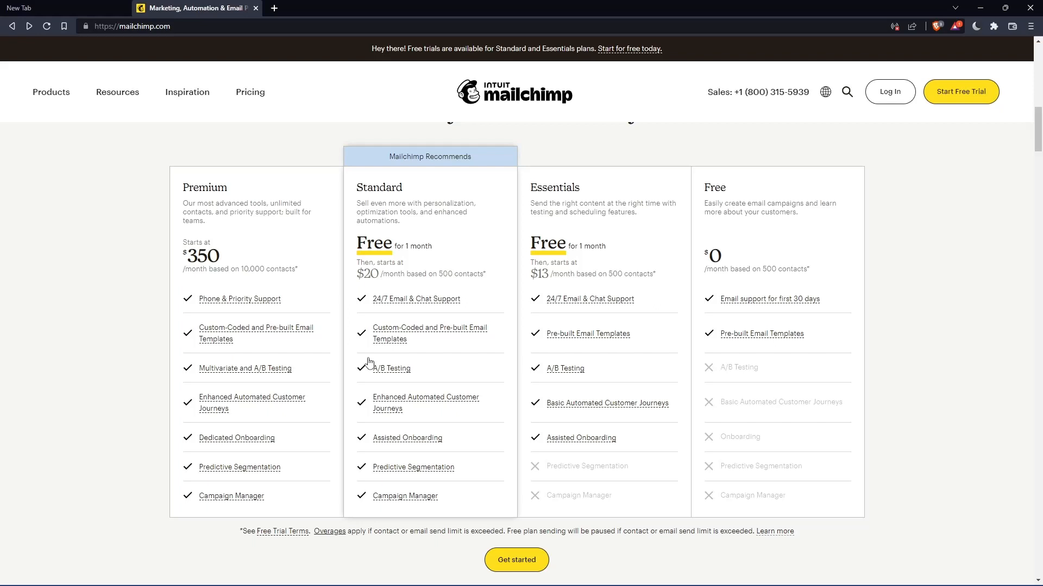
{"action": "mouse_move", "coordinate": [238, 371]}
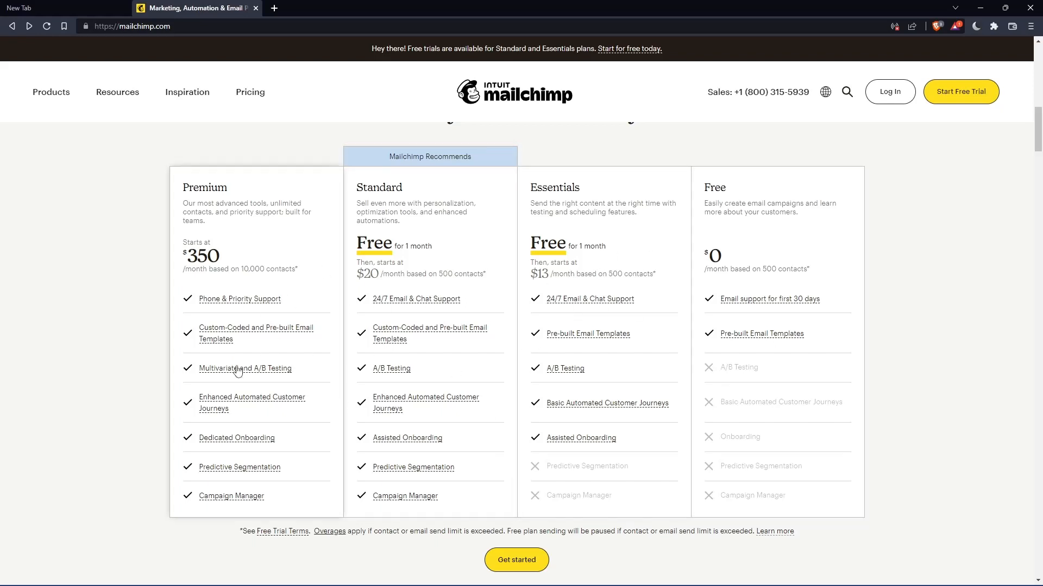
{"action": "mouse_move", "coordinate": [807, 285]}
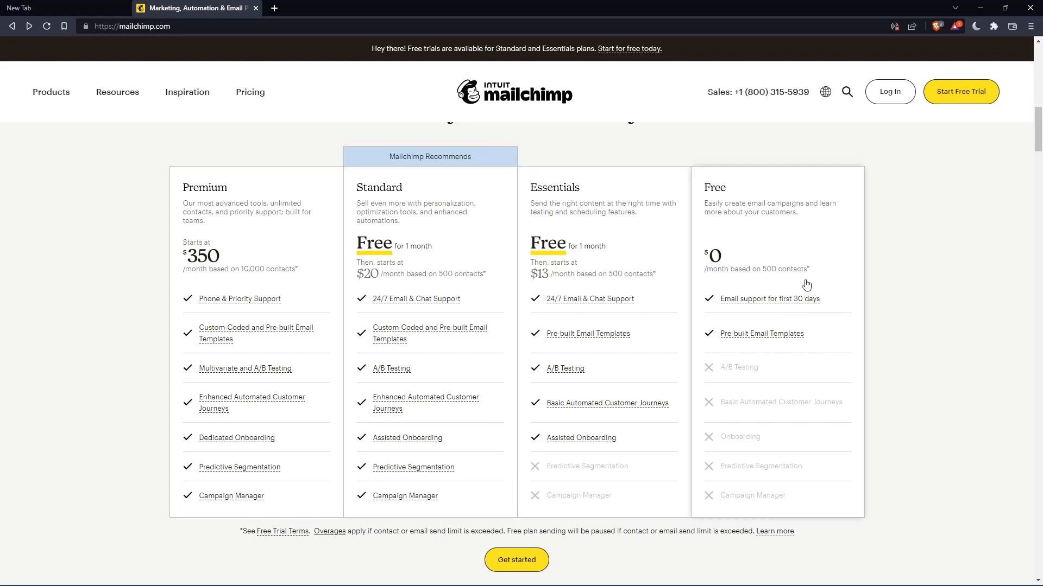
{"action": "mouse_move", "coordinate": [776, 215]}
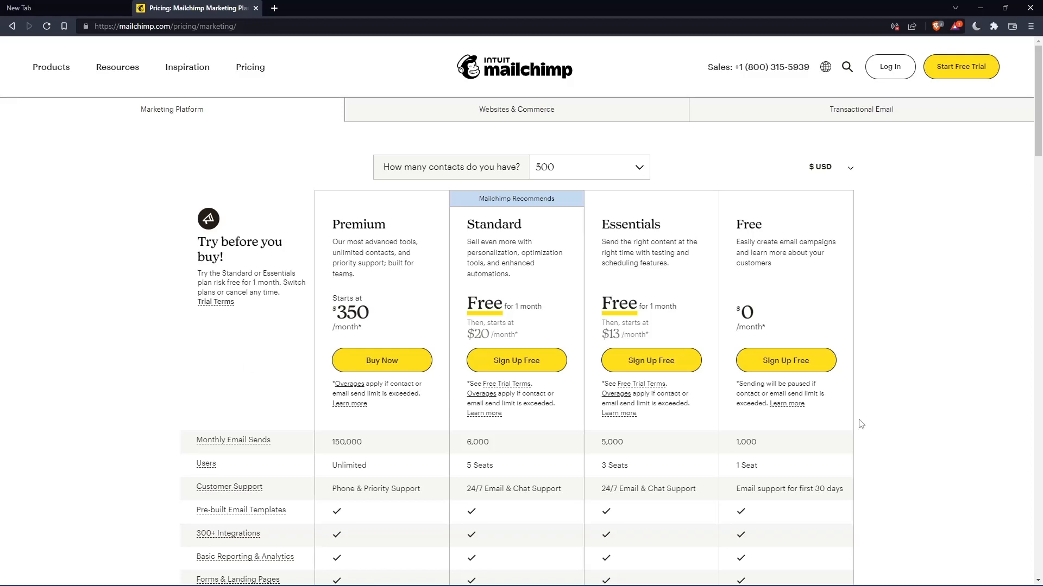
{"action": "left_click", "coordinate": [785, 360]}
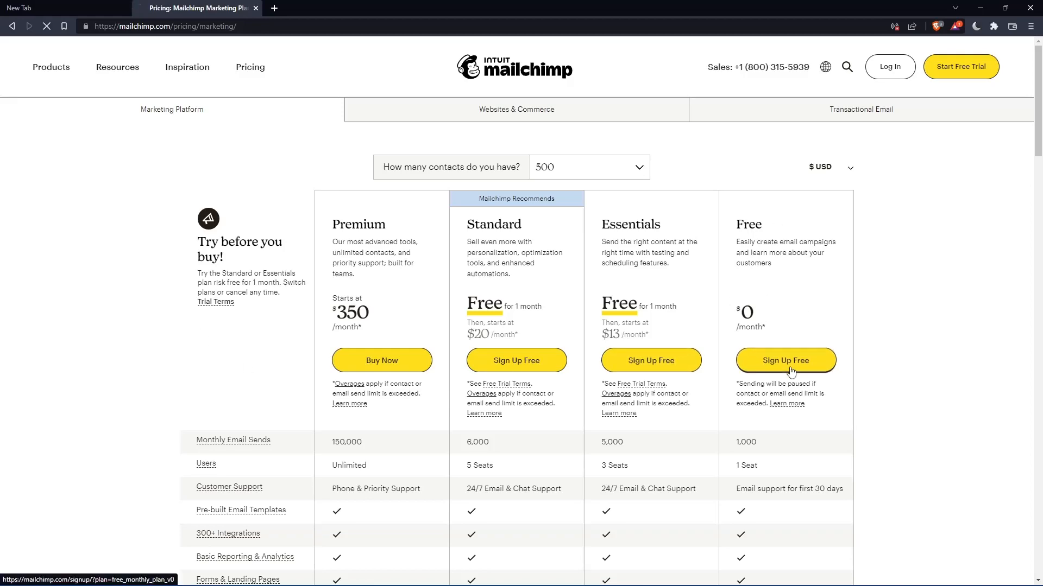
Fill in the sign-up form and submit it to reach the Account Set Up plan selection
{"action": "left_click", "coordinate": [785, 360]}
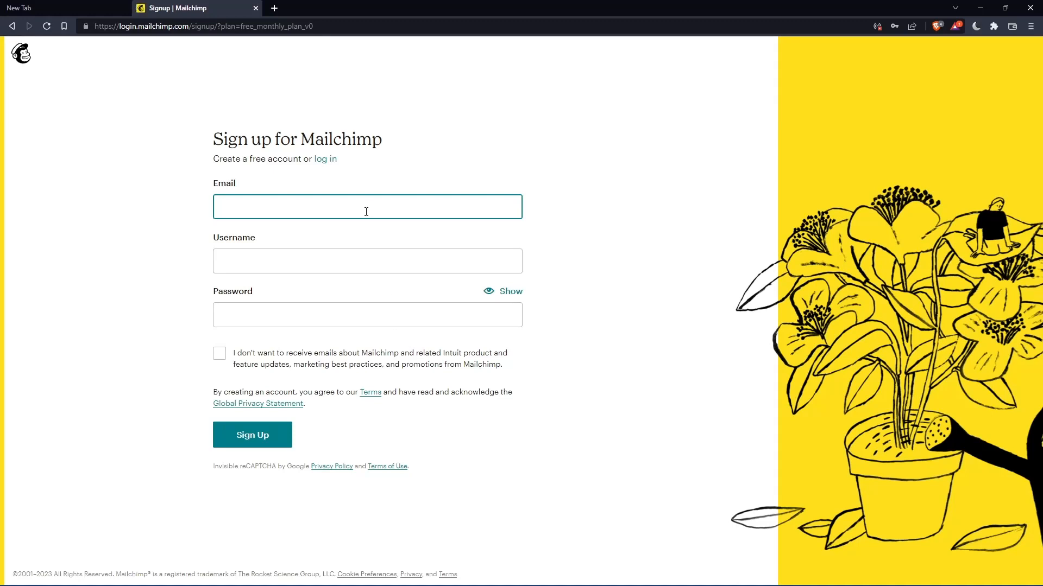
{"action": "mouse_move", "coordinate": [587, 181]}
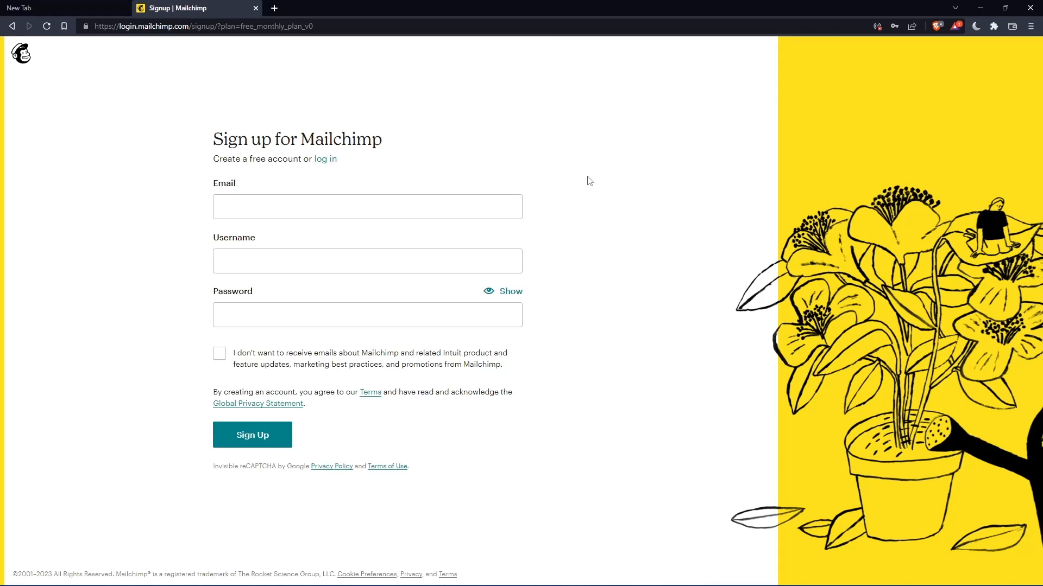
{"action": "left_click", "coordinate": [252, 435]}
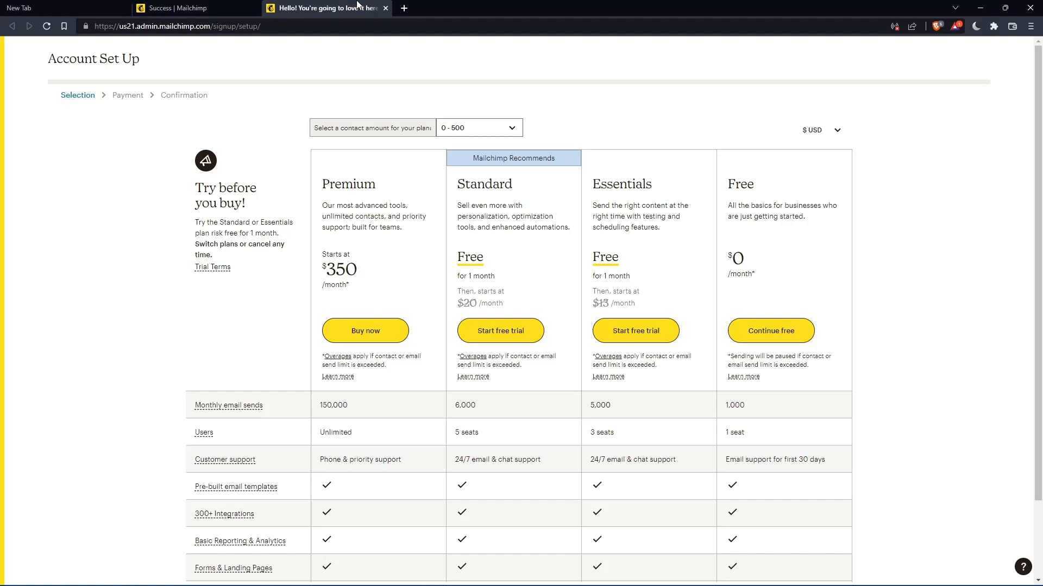
{"action": "mouse_move", "coordinate": [663, 436]}
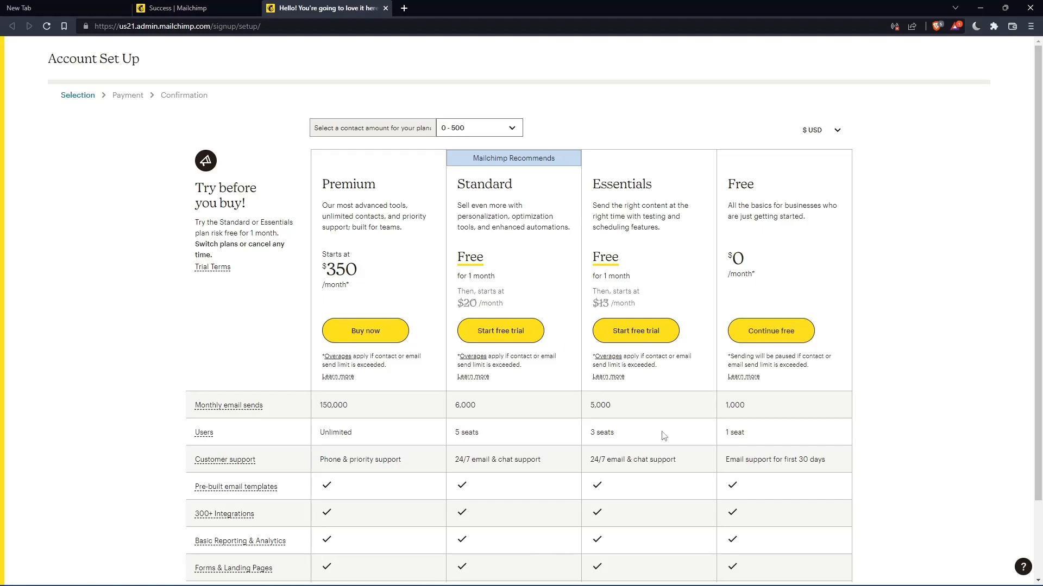
{"action": "mouse_move", "coordinate": [770, 330]}
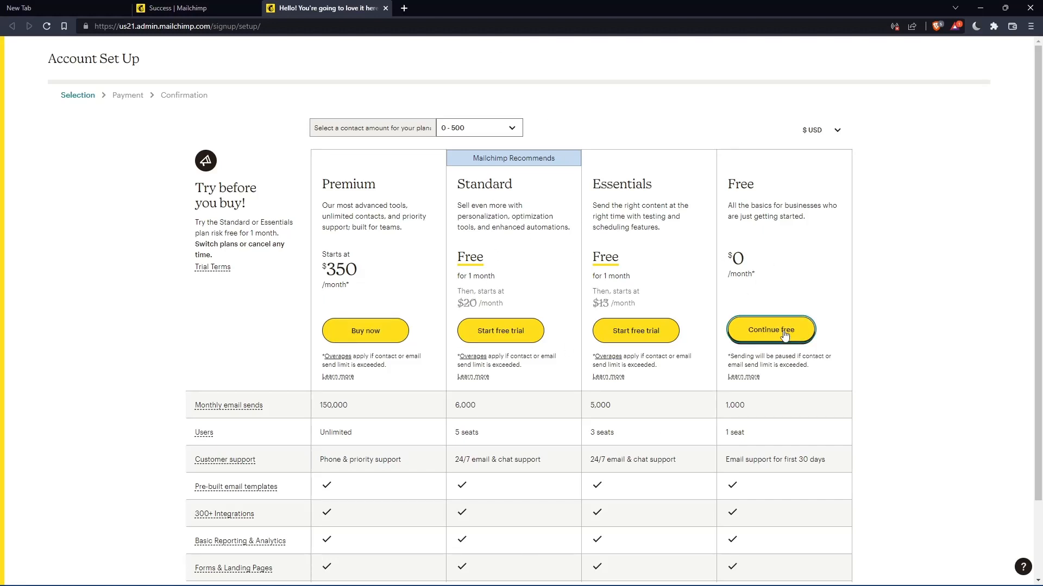
Continue with the Free plan and enter name 'biba' and business name 'mromix010'
{"action": "left_click", "coordinate": [770, 330]}
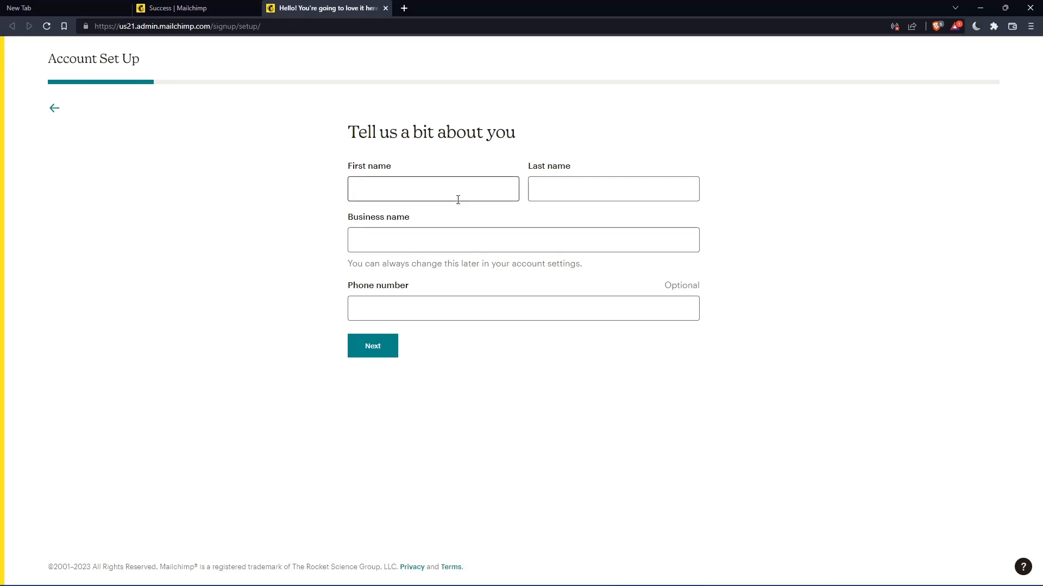
{"action": "left_click", "coordinate": [613, 189]}
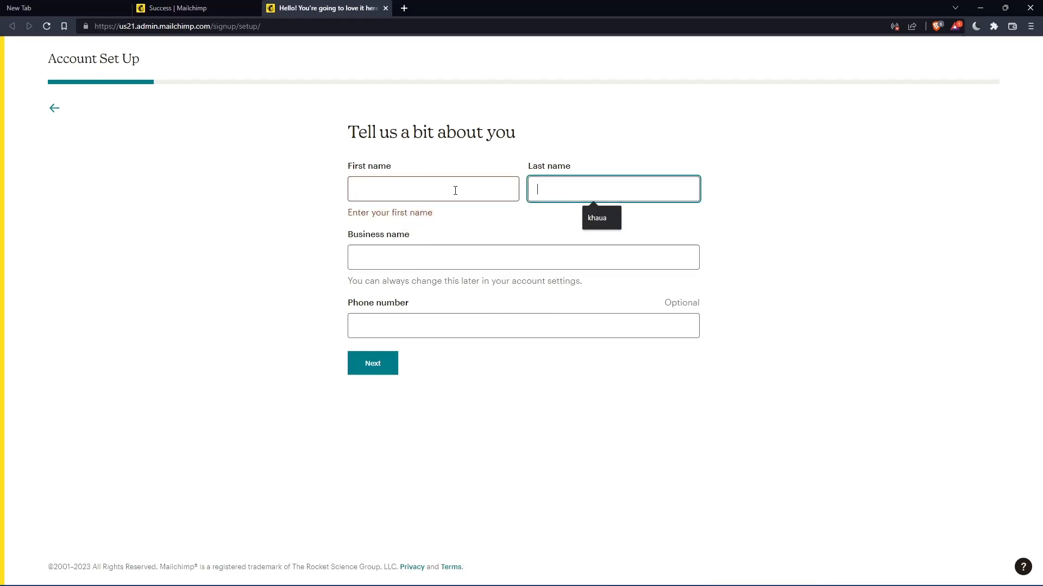
{"action": "type", "text": "biba"}
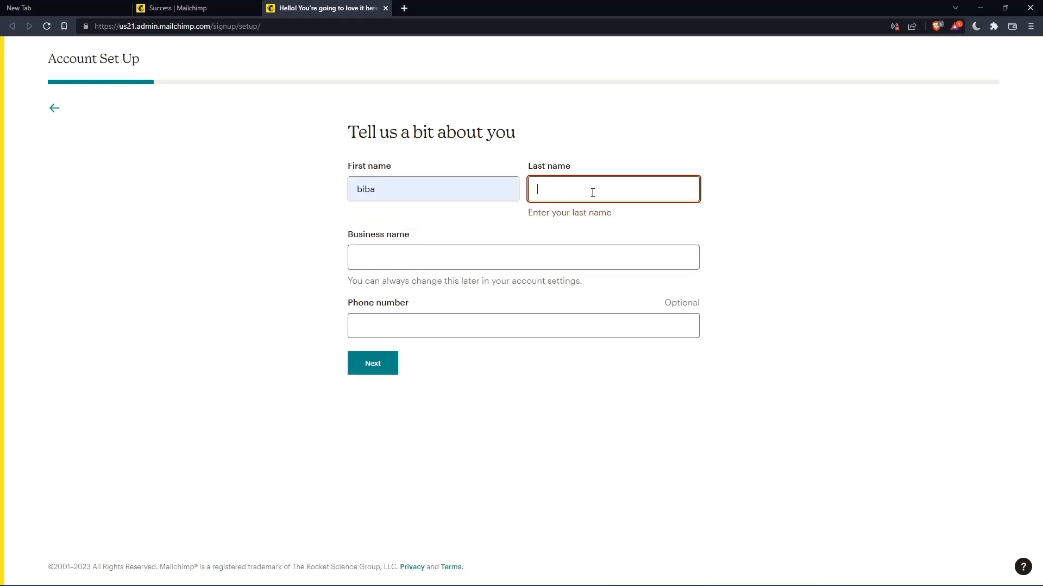
{"action": "type", "text": "mromix01"}
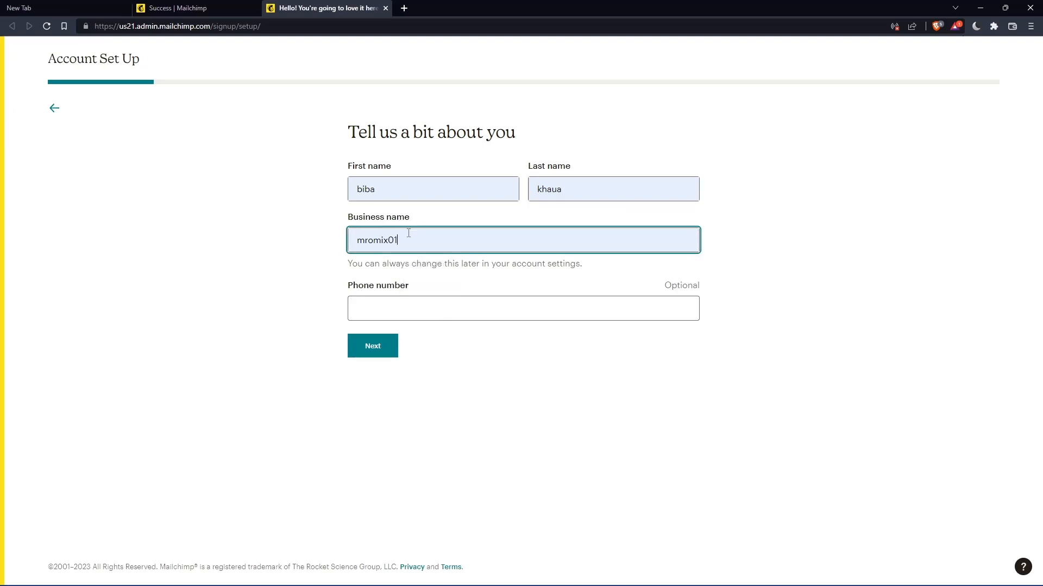
{"action": "key", "text": "Backspace"}
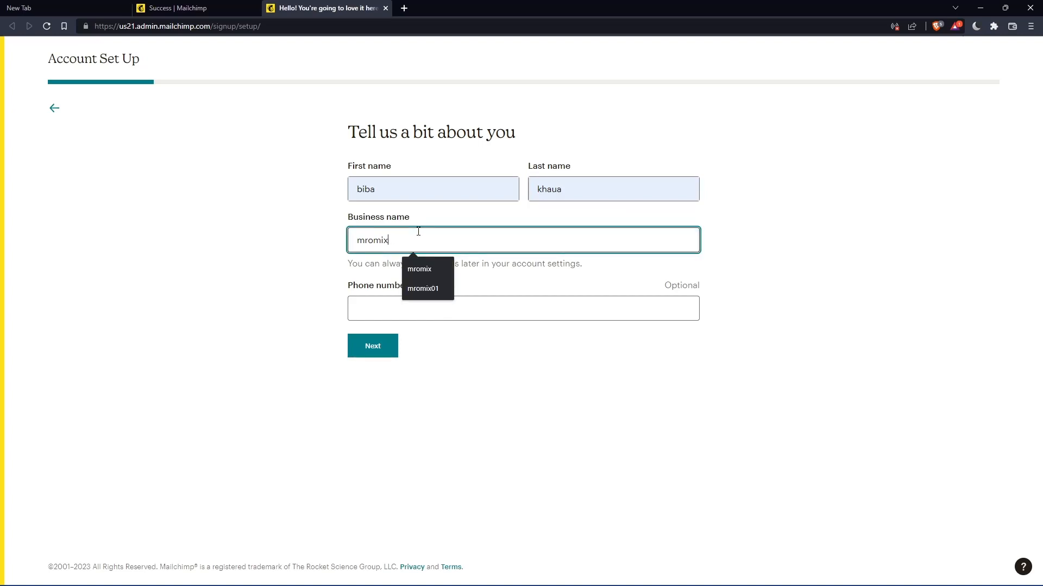
{"action": "type", "text": "0"}
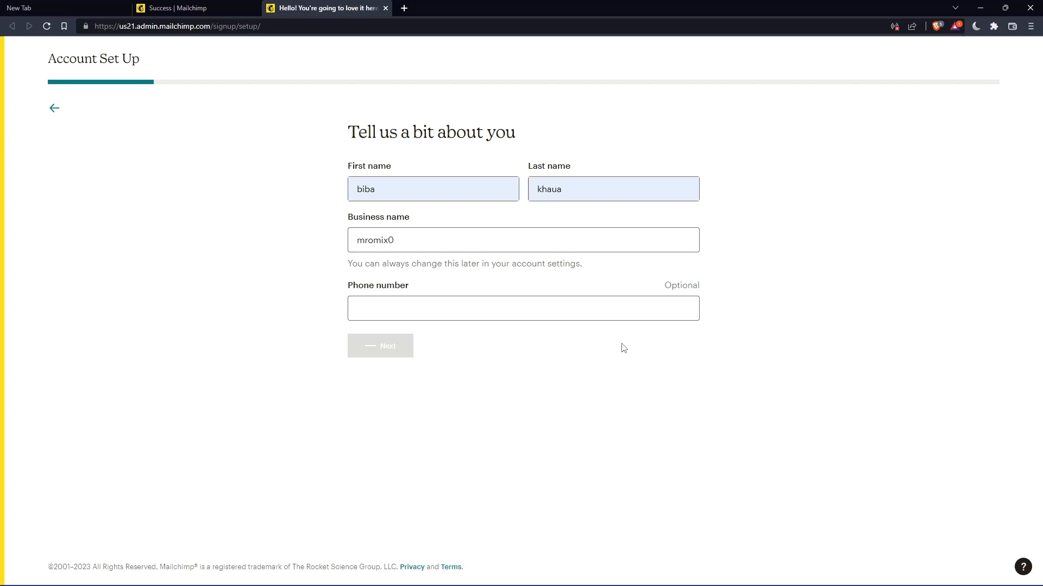
Submit the name and business details, then submit the business address
{"action": "left_click", "coordinate": [380, 345]}
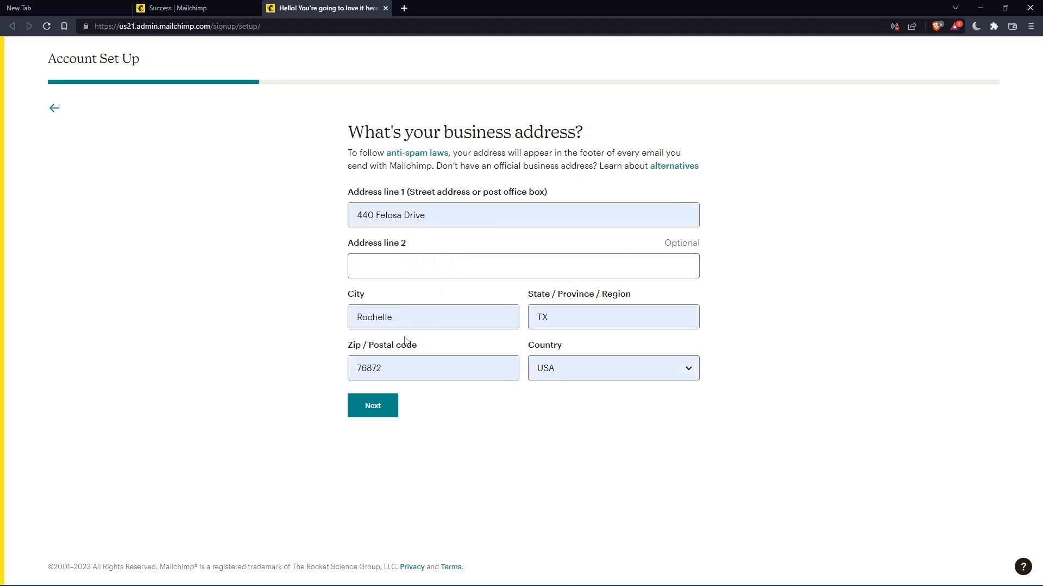
{"action": "left_click", "coordinate": [373, 405]}
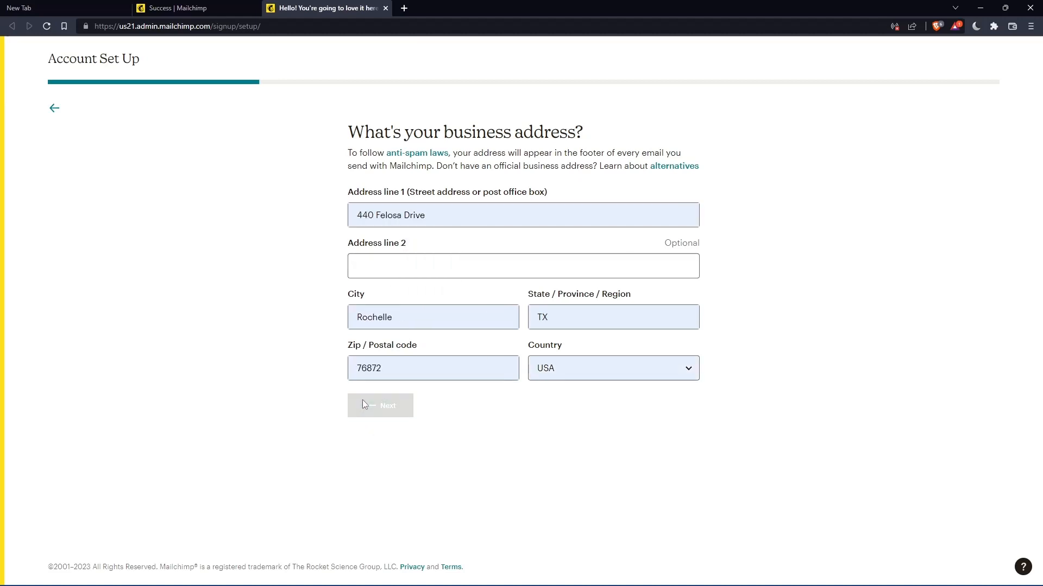
{"action": "left_click", "coordinate": [381, 405]}
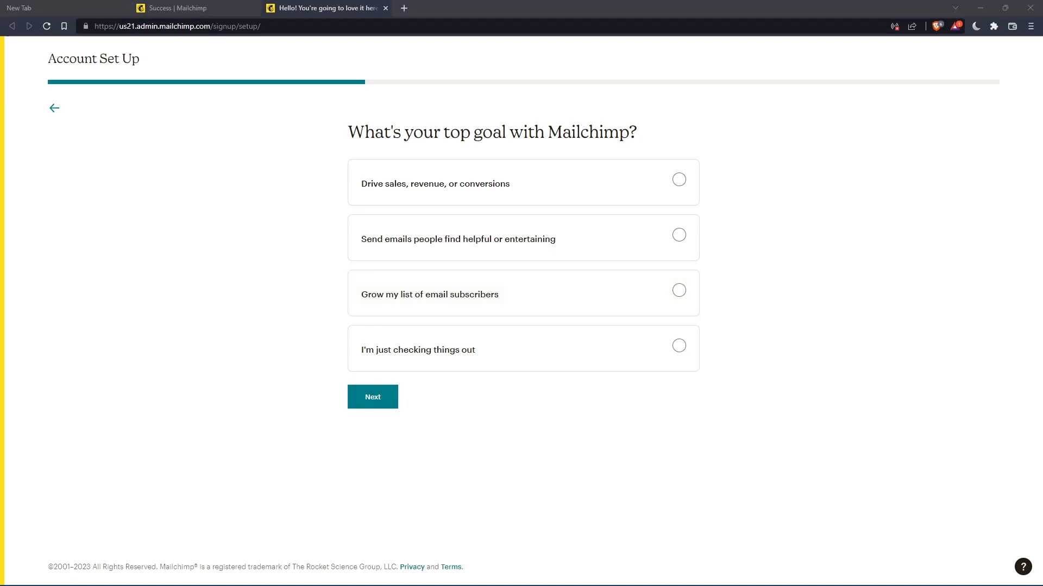
Choose 'I'm just checking things out', skip subscriber count and brand import, and finish setup
{"action": "left_click", "coordinate": [373, 398]}
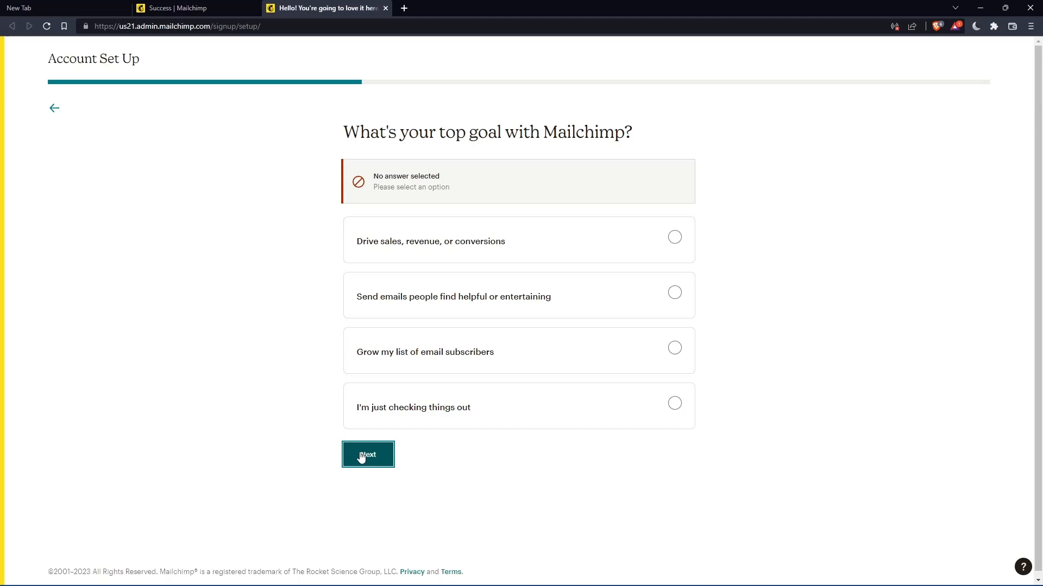
{"action": "mouse_move", "coordinate": [568, 428]}
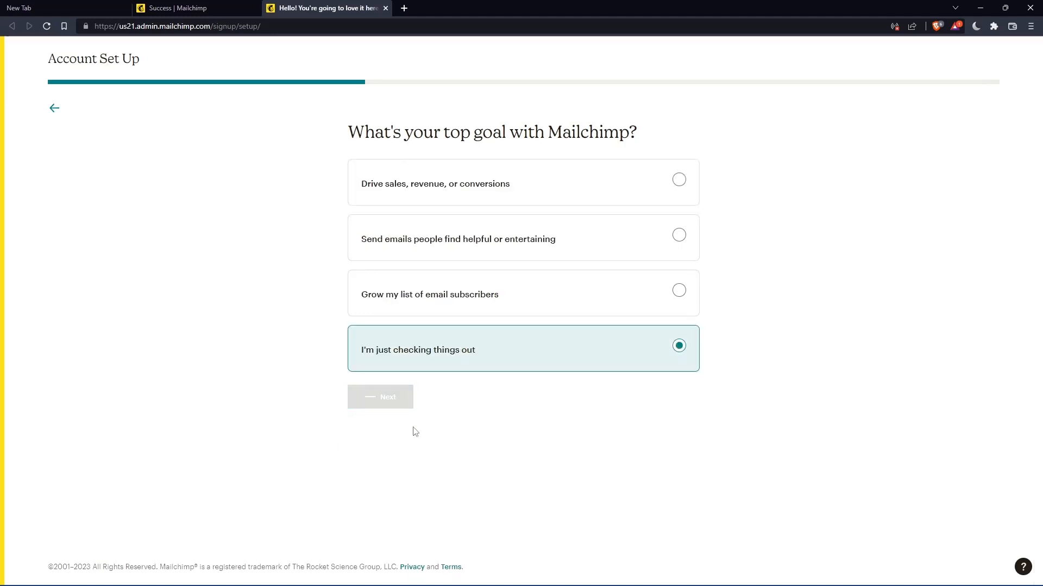
{"action": "left_click", "coordinate": [380, 397]}
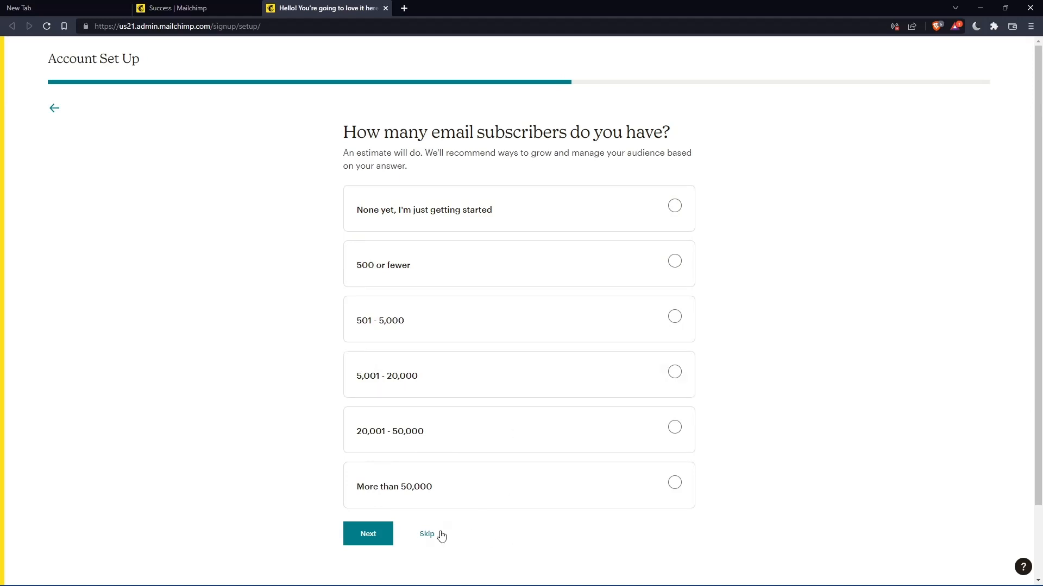
{"action": "left_click", "coordinate": [425, 534]}
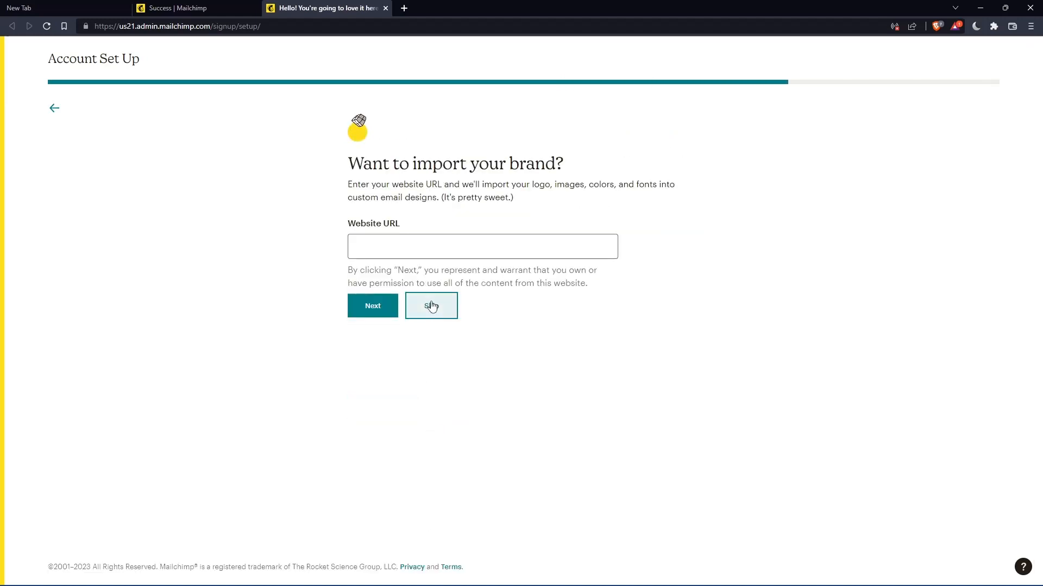
{"action": "left_click", "coordinate": [431, 307]}
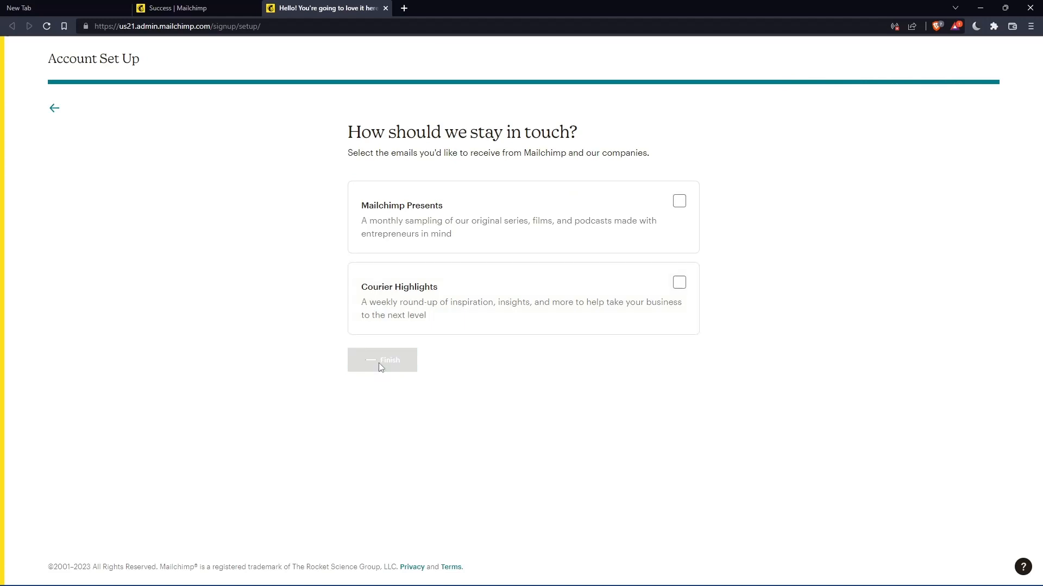
{"action": "left_click", "coordinate": [382, 360]}
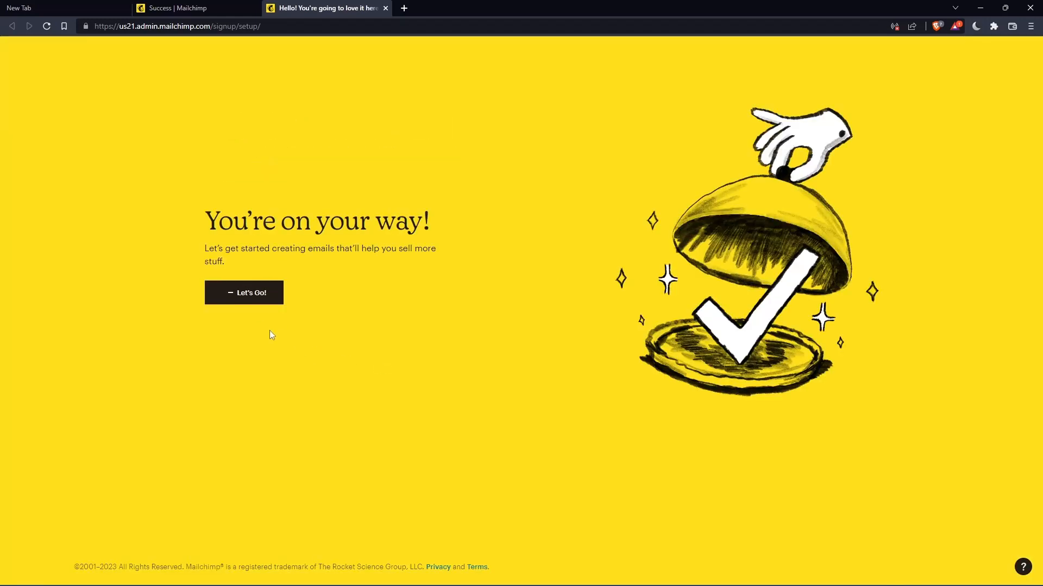
Leave the completion screen via Let's Go! to reach the Mailchimp dashboard
{"action": "left_click", "coordinate": [243, 292]}
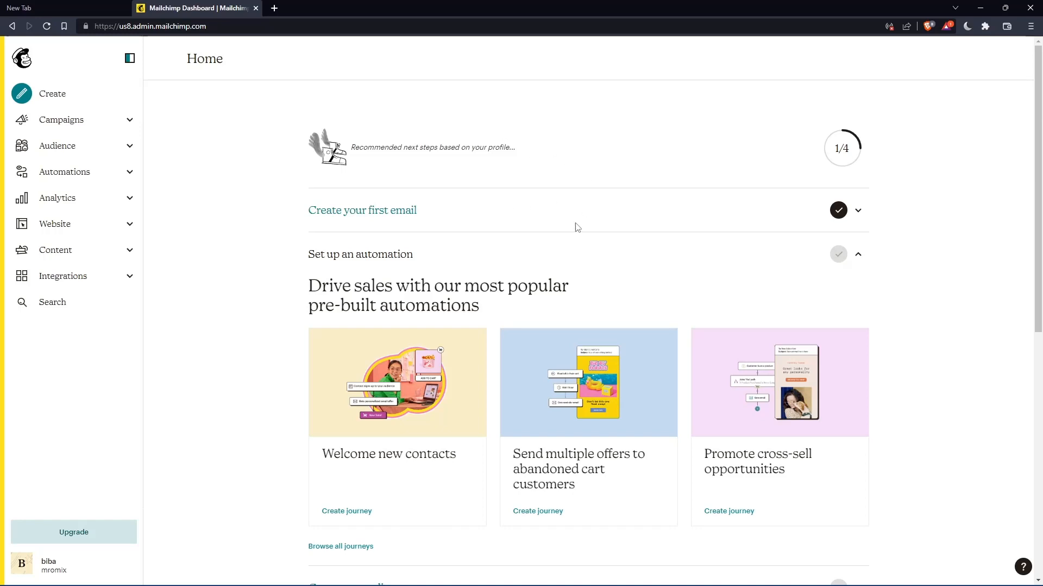
{"action": "mouse_move", "coordinate": [319, 182]}
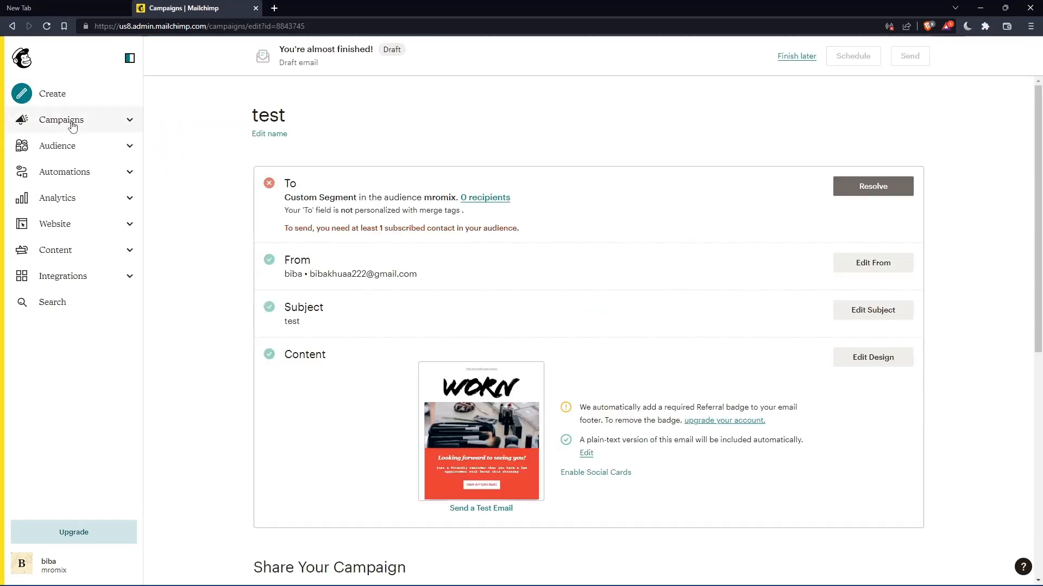
{"action": "mouse_move", "coordinate": [75, 145]}
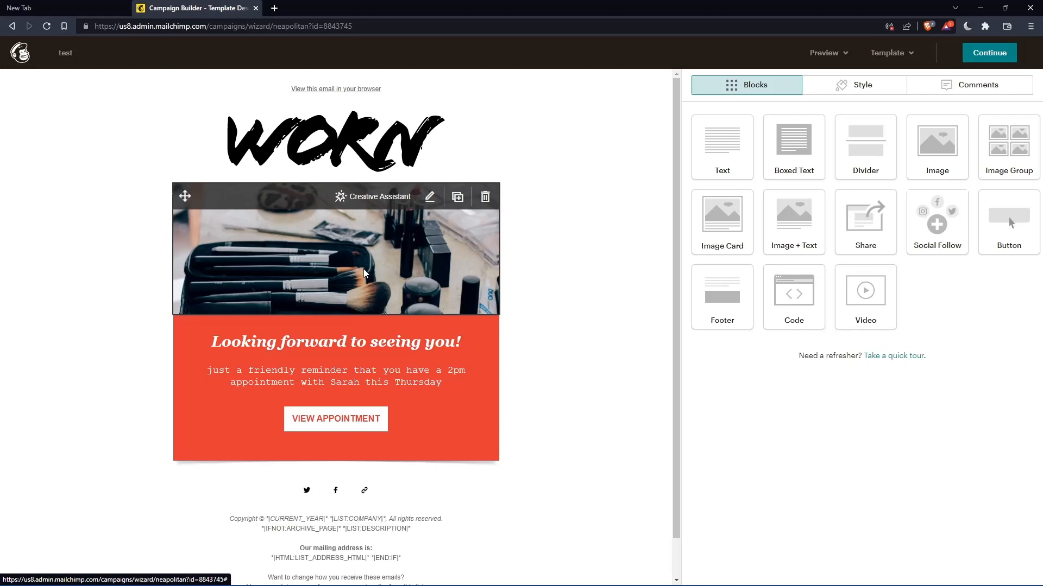
{"action": "mouse_move", "coordinate": [479, 341]}
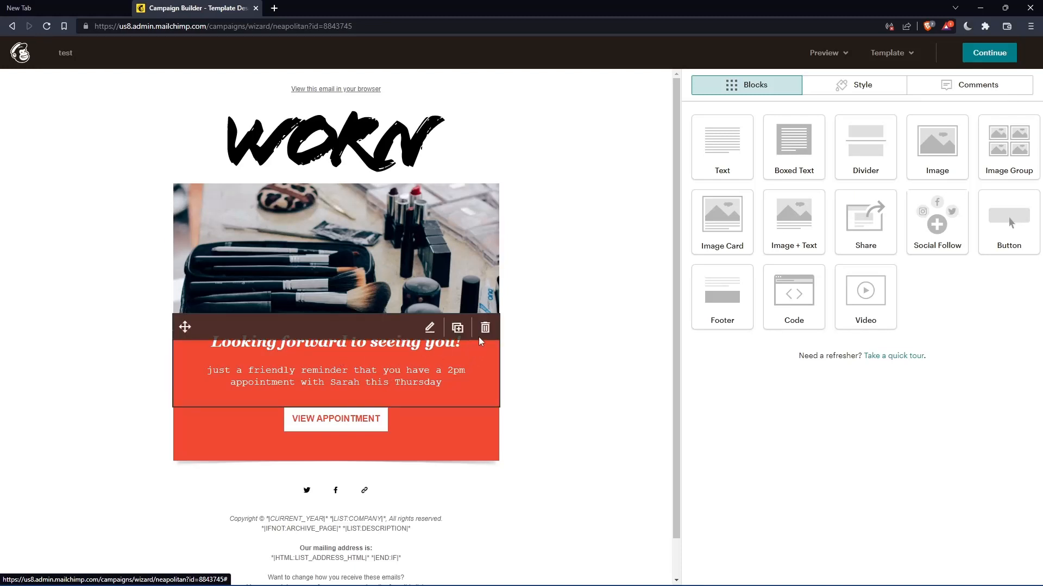
{"action": "mouse_move", "coordinate": [484, 327]}
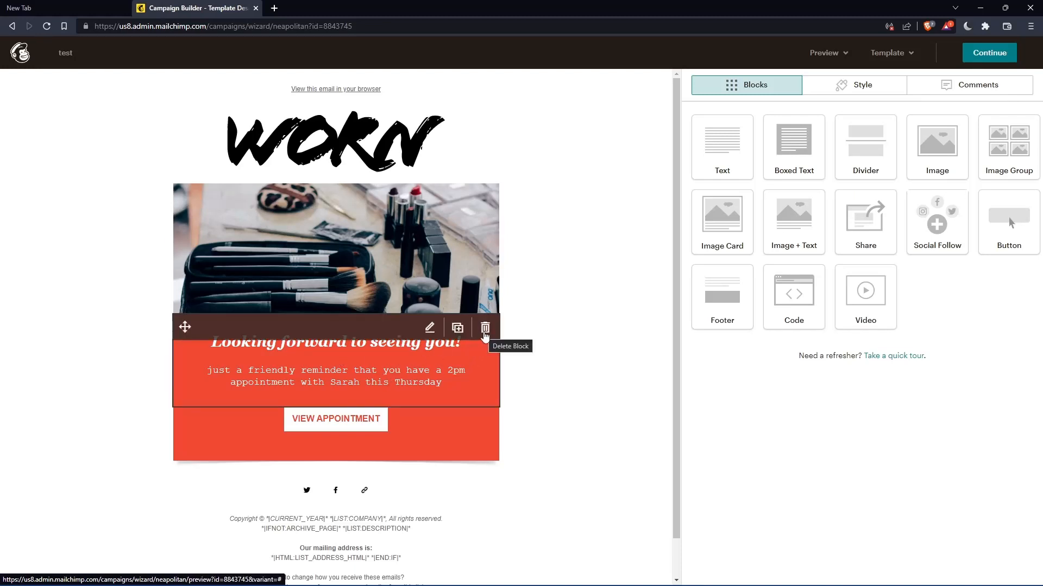
Delete the 'Looking forward to seeing you' text block and confirm the deletion
{"action": "left_click", "coordinate": [486, 327]}
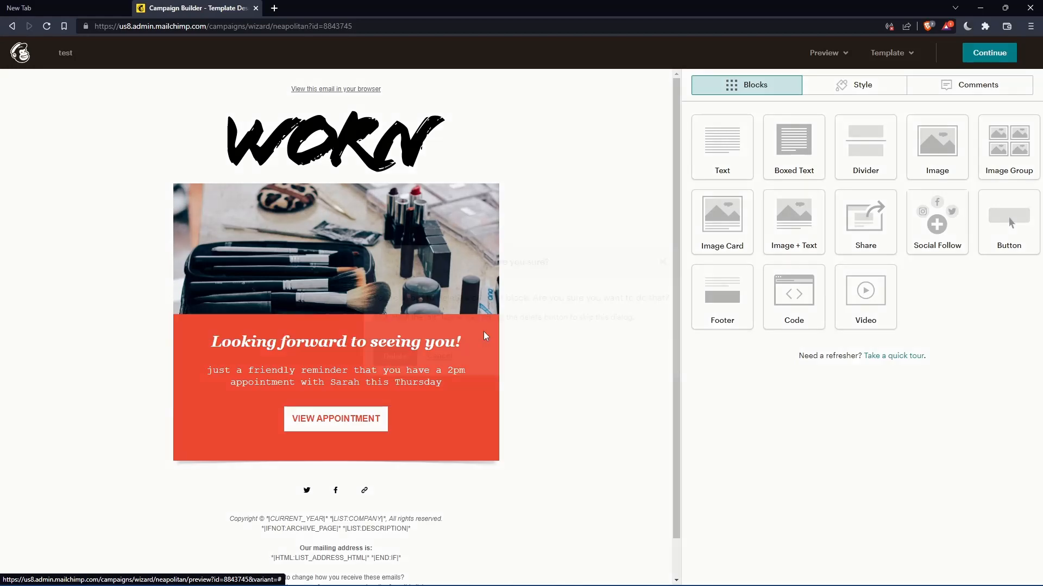
{"action": "left_click", "coordinate": [485, 336]}
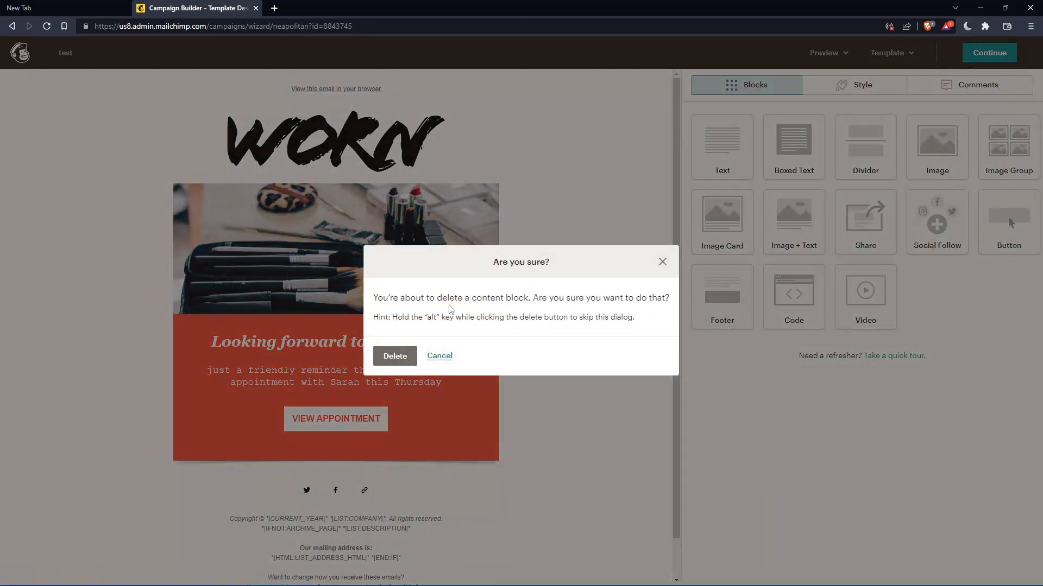
{"action": "mouse_move", "coordinate": [491, 345]}
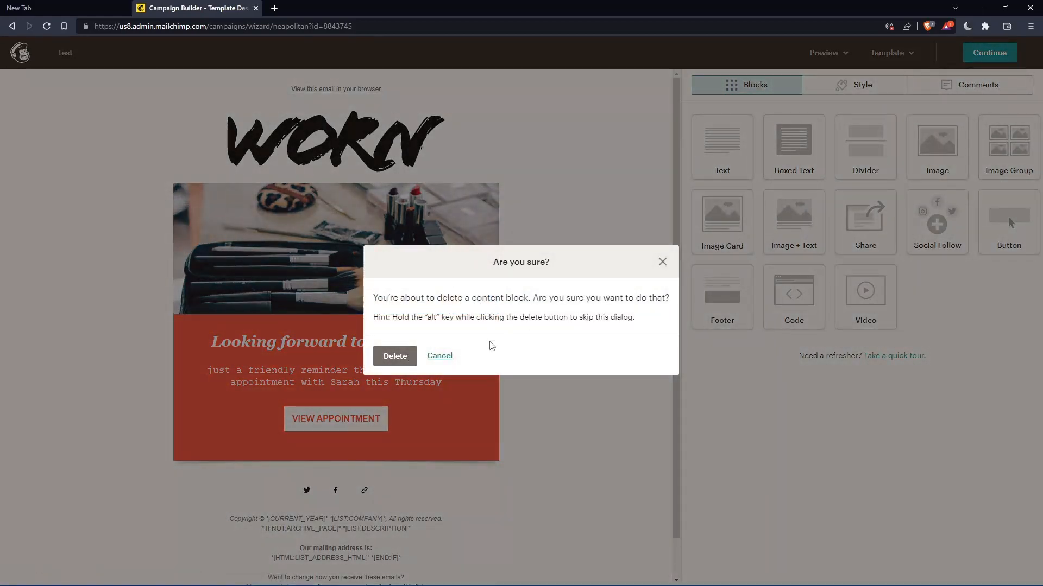
{"action": "left_click", "coordinate": [394, 356]}
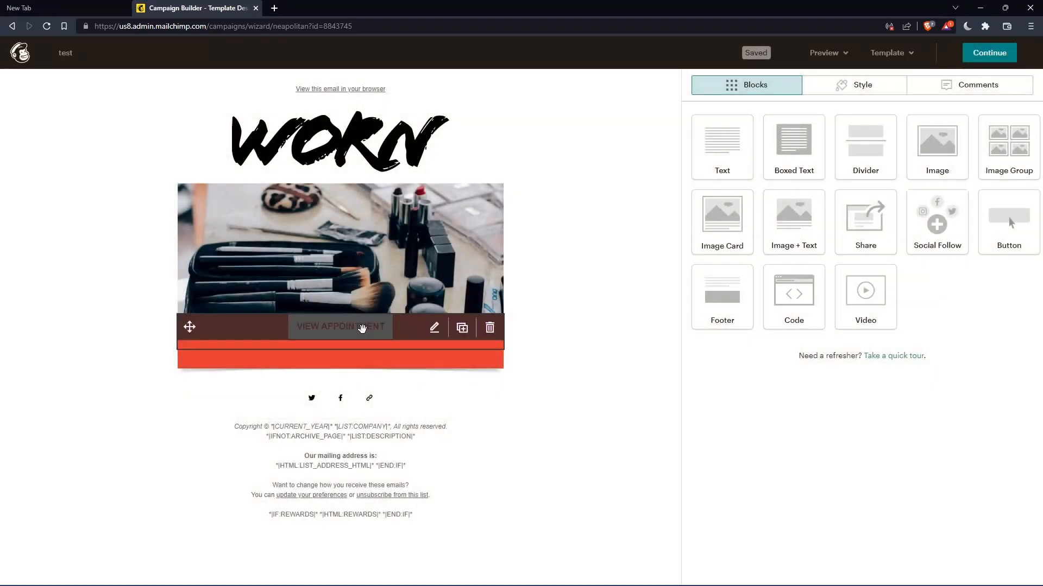